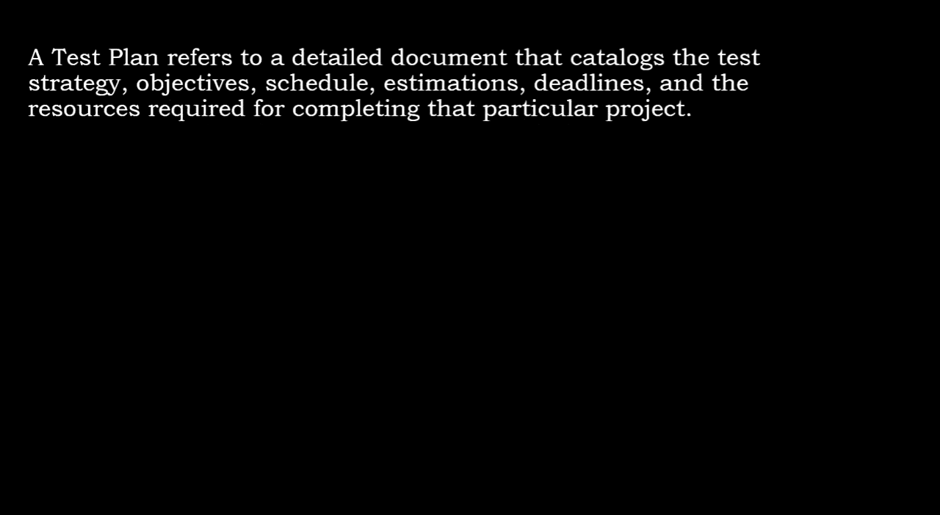
text(It majorly helps in identifying,)
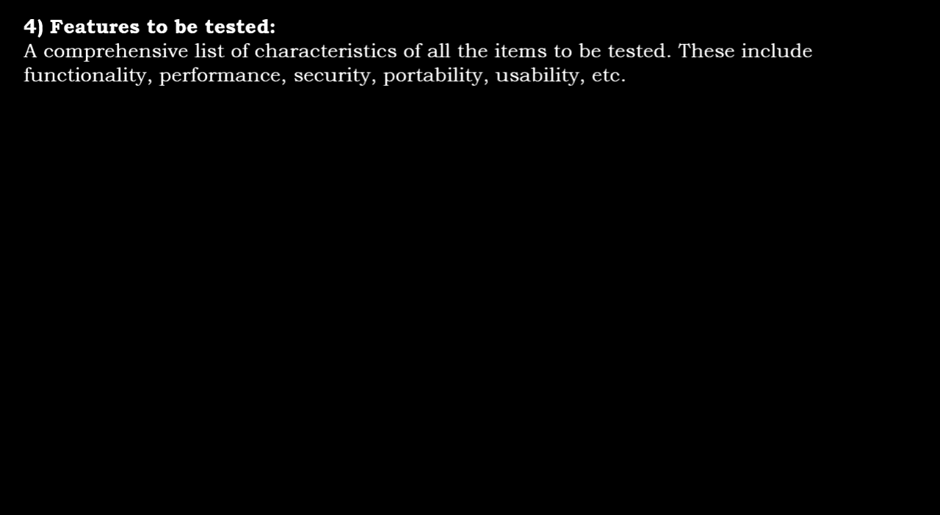
text(5) Features not to be tested:)
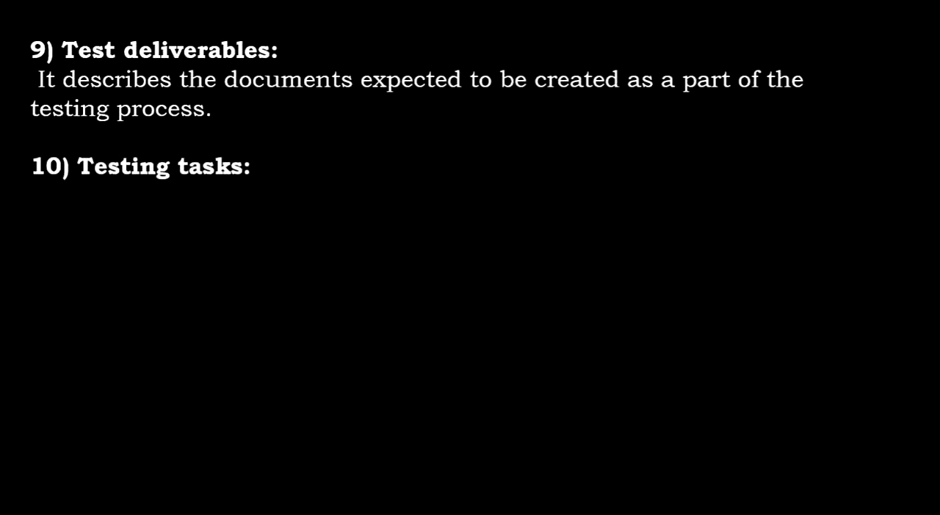
text(It describes set of tasks required to perform the testing.)
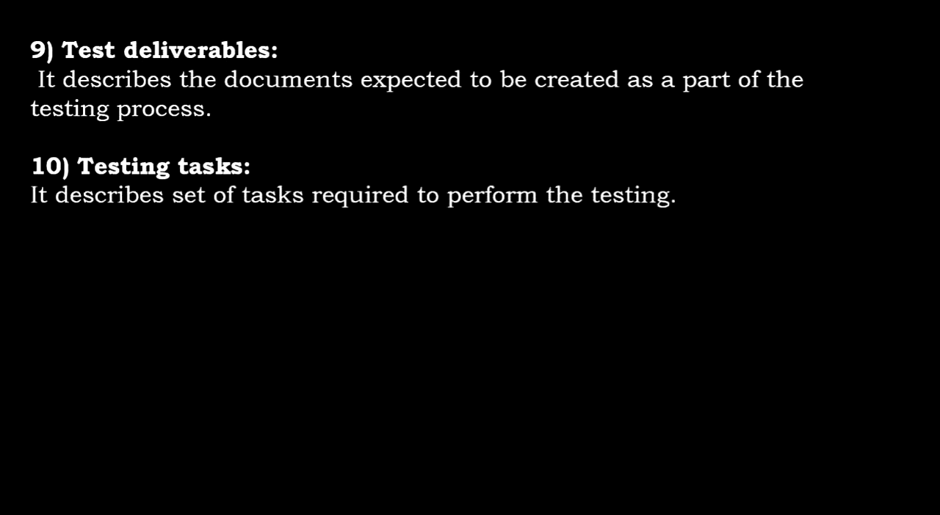
text(11) Environmental requirements:)
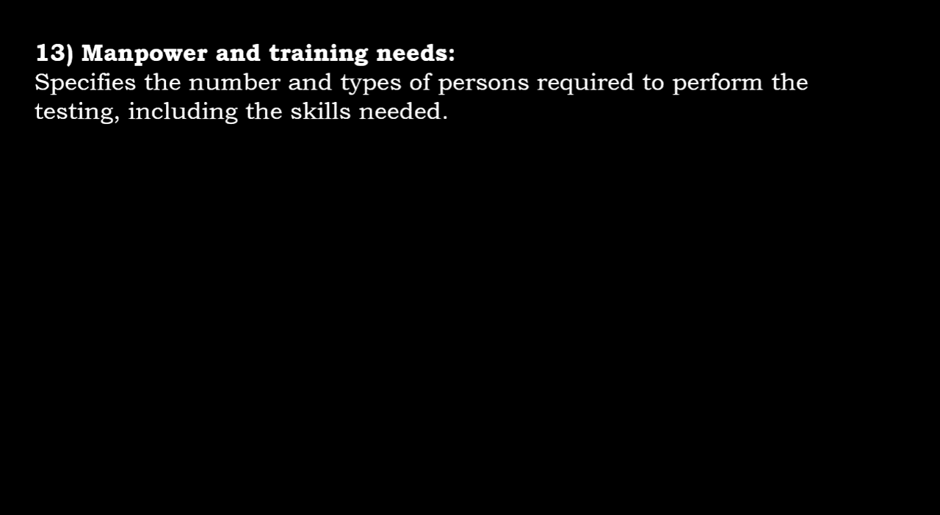
key(Right)
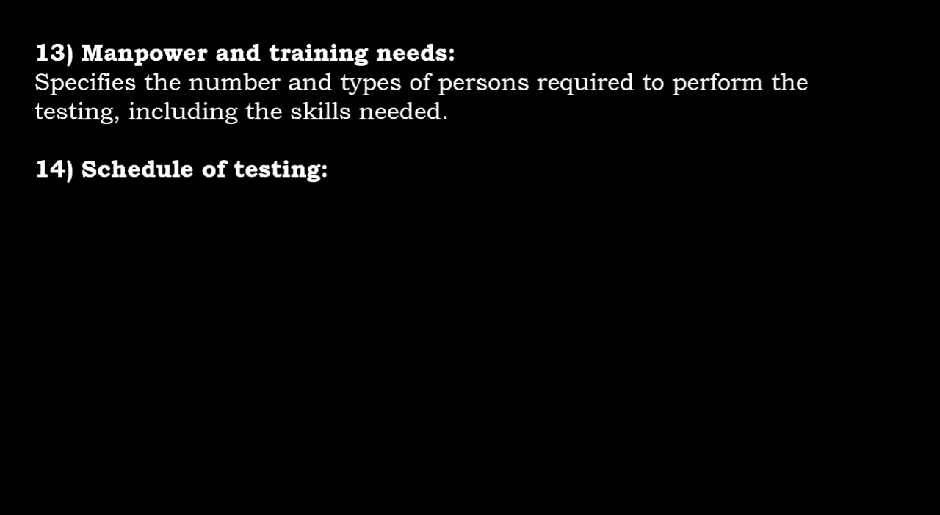